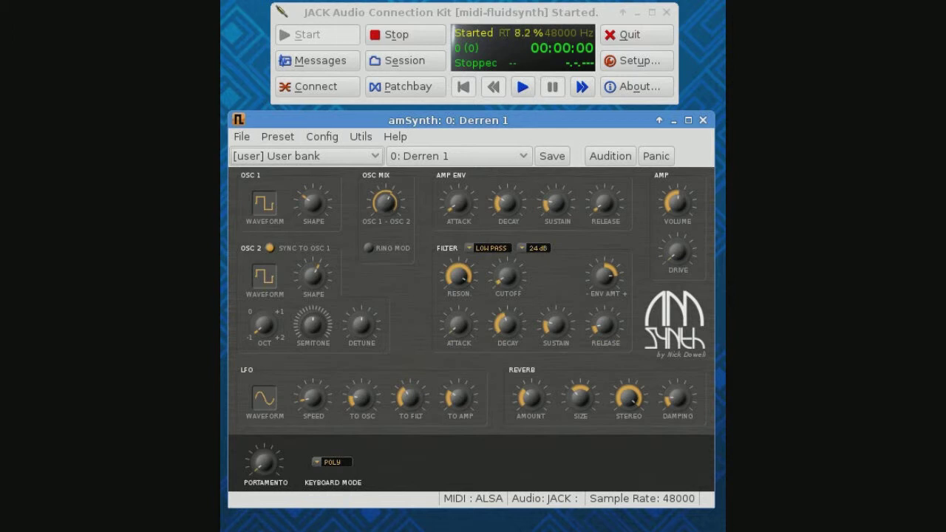
mouse_move(637, 120)
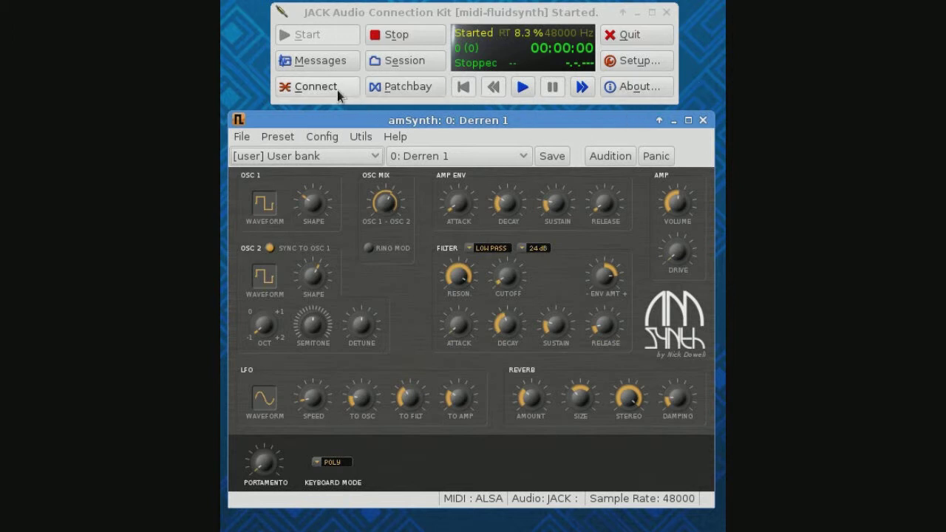
- Connect the Oxygen 25 keyboard (20) to Midi Through (14) on the ALSA tab
left_click(316, 85)
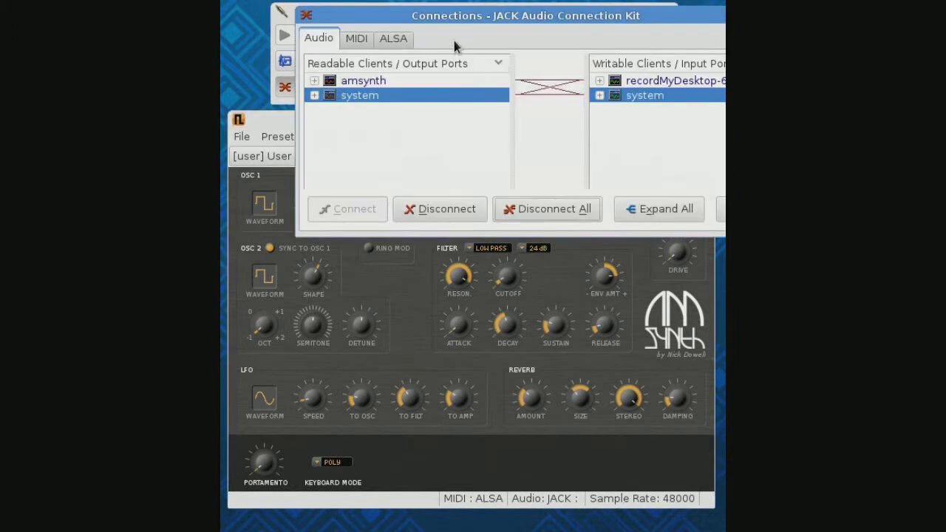
left_click(392, 37)
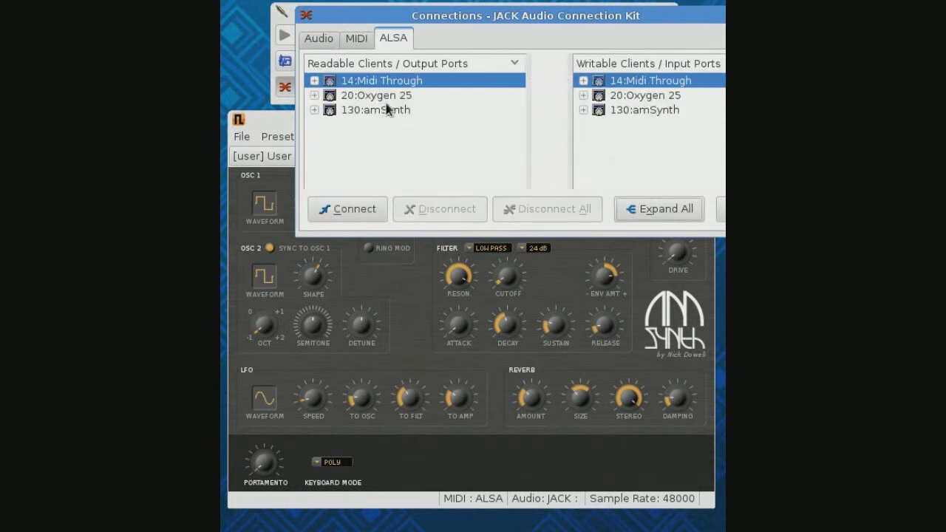
left_click(377, 95)
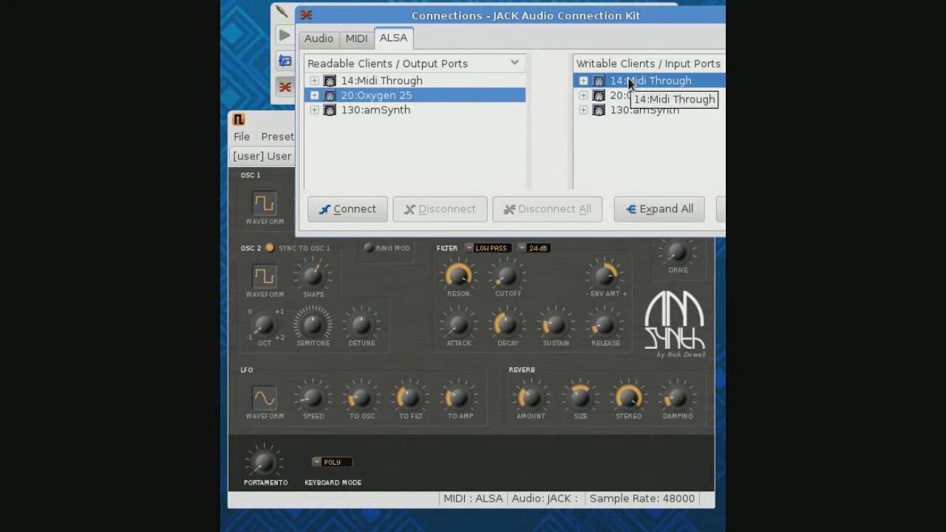
left_click(346, 208)
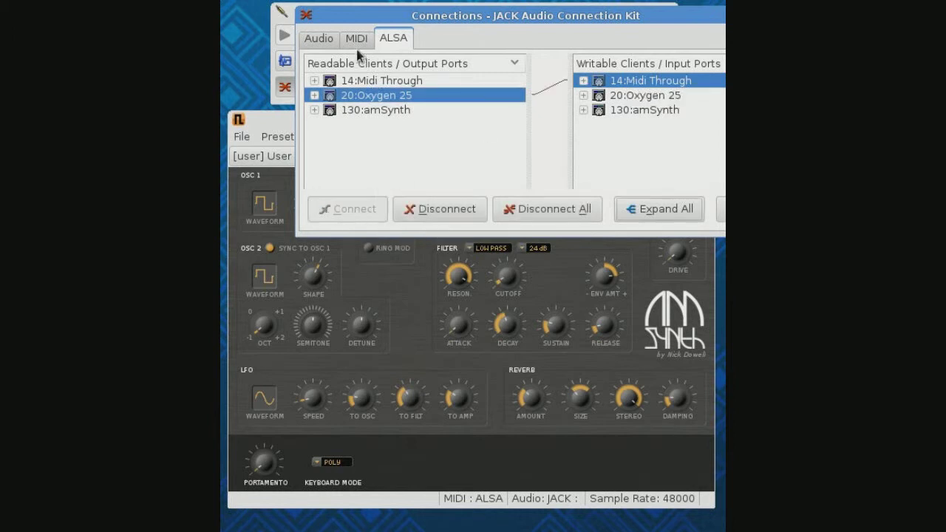
- Connect the JACK MIDI system output to amsynth, then return to the Audio tab
left_click(356, 38)
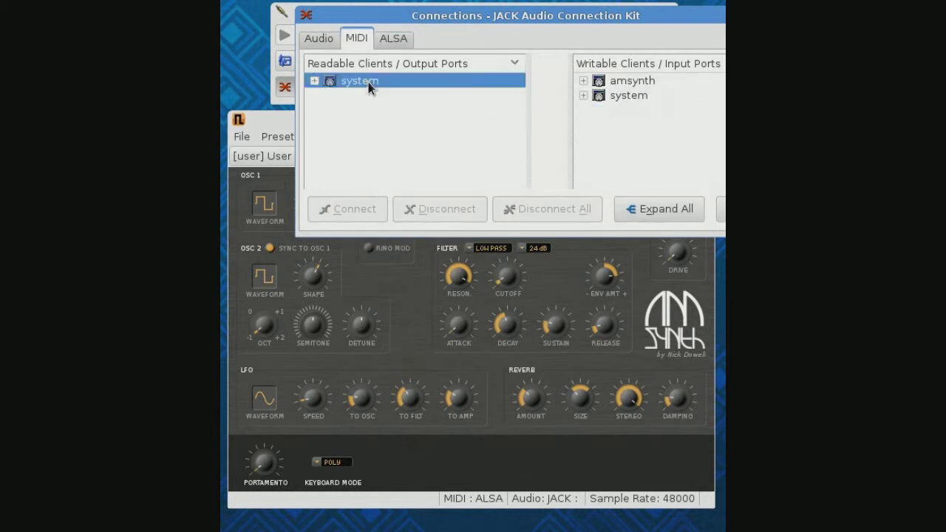
mouse_move(316, 83)
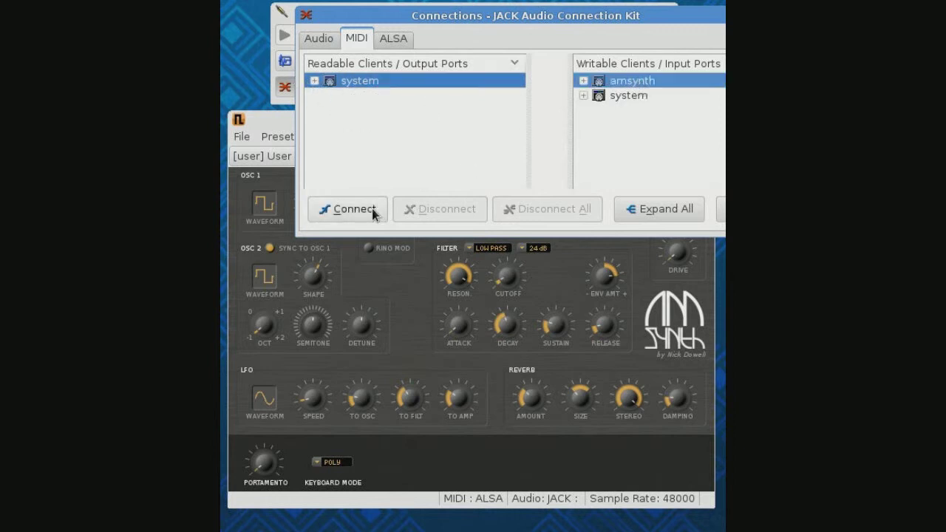
left_click(346, 208)
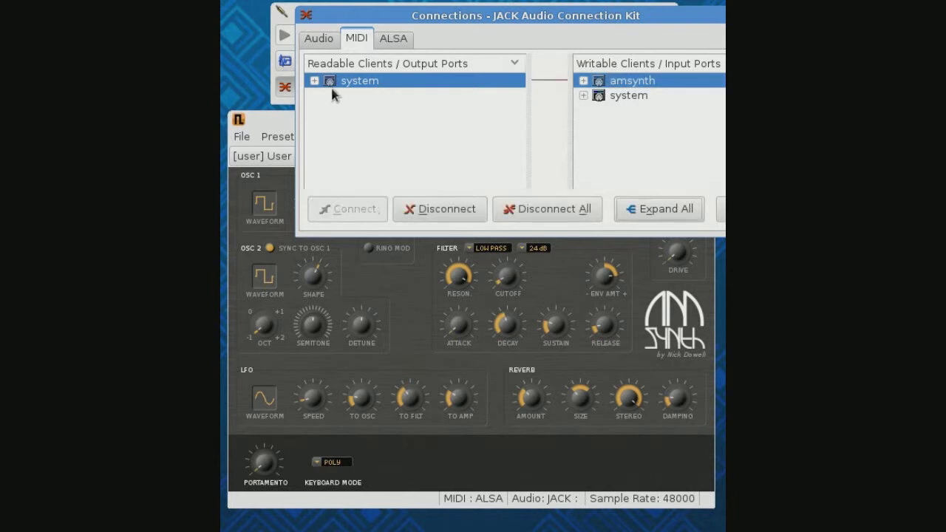
left_click(318, 39)
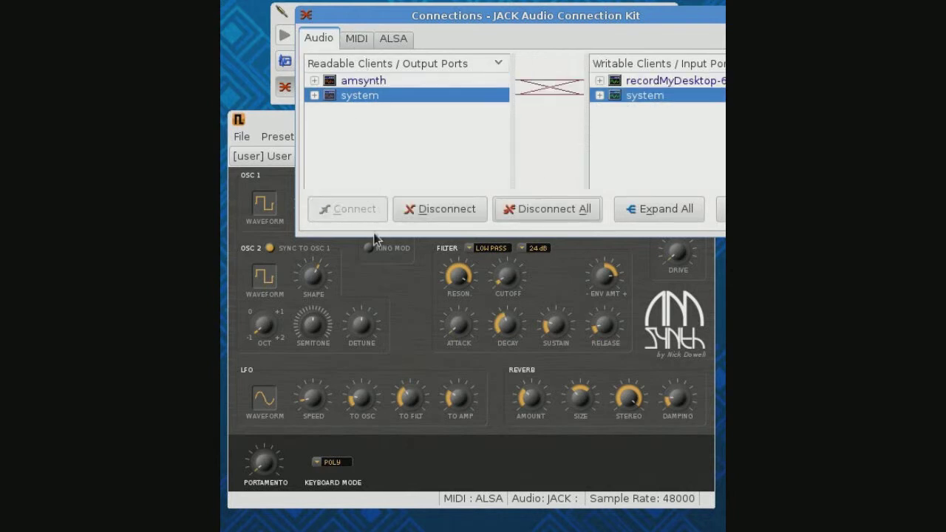
mouse_move(384, 235)
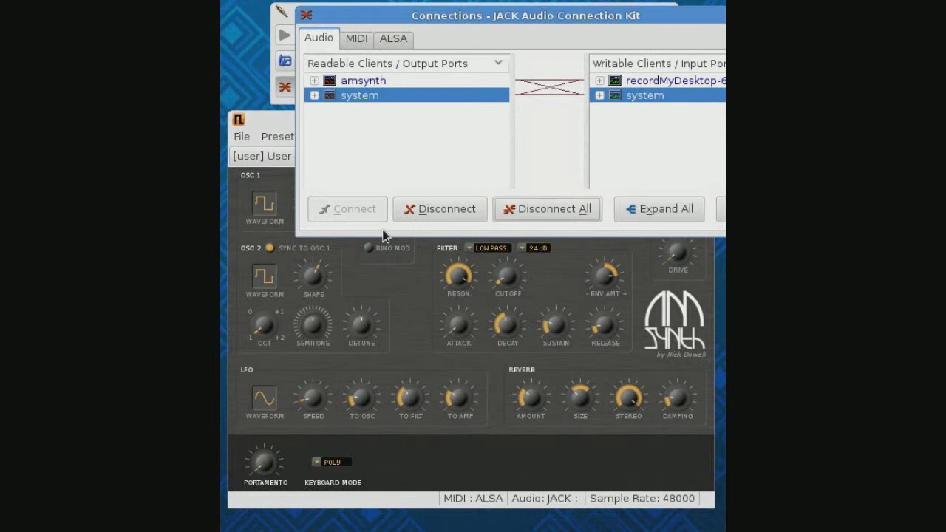
mouse_move(528, 24)
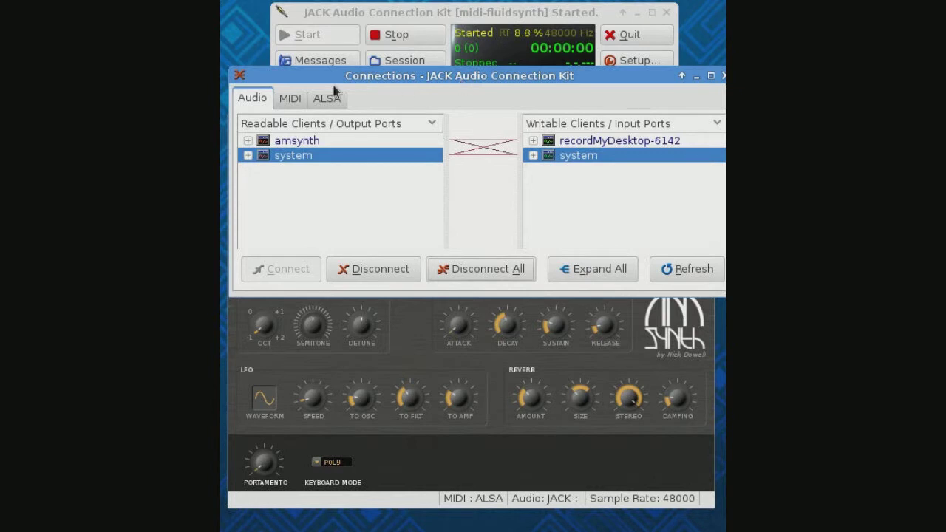
- Recheck the ALSA Oxygen 25 link and the MIDI system-to-amsynth link
left_click(326, 97)
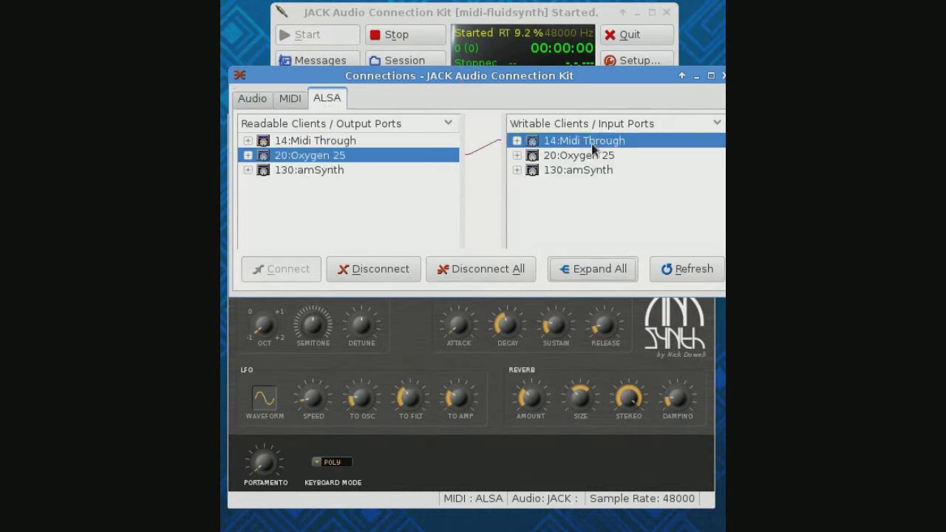
mouse_move(584, 141)
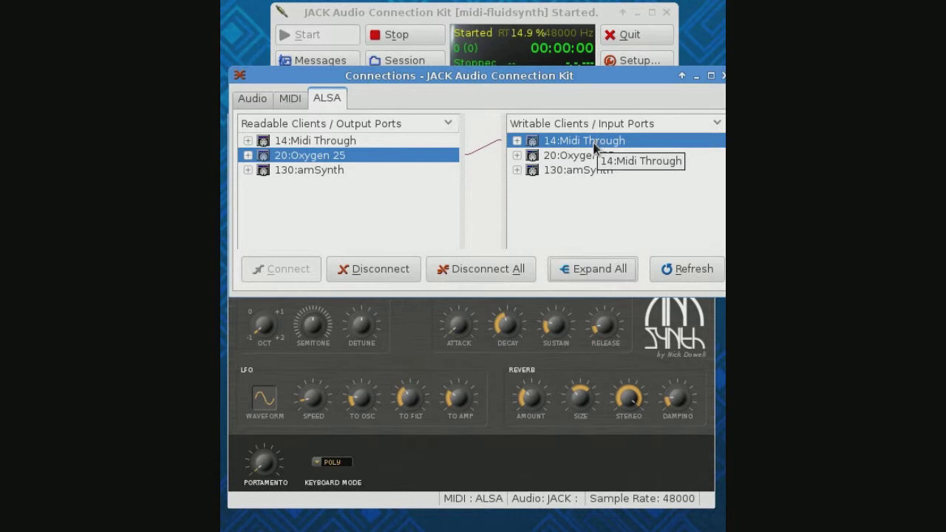
left_click(289, 98)
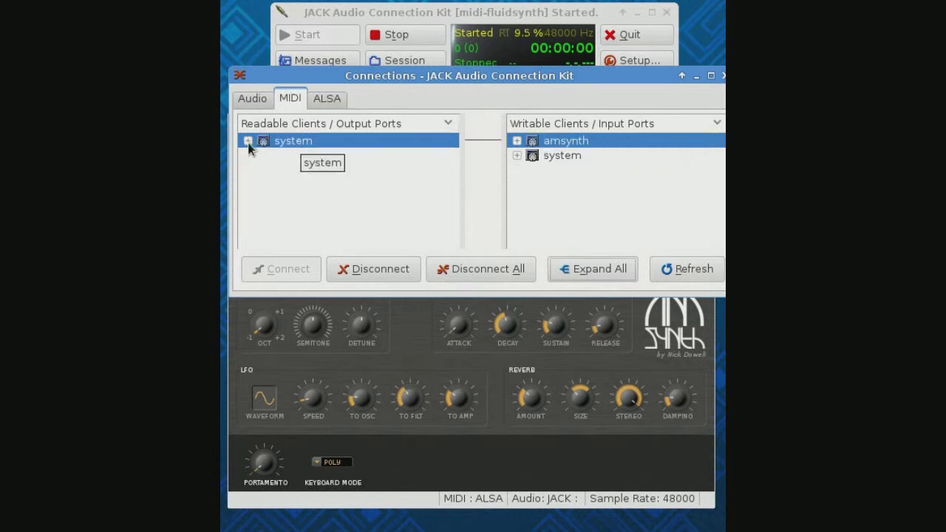
left_click(565, 140)
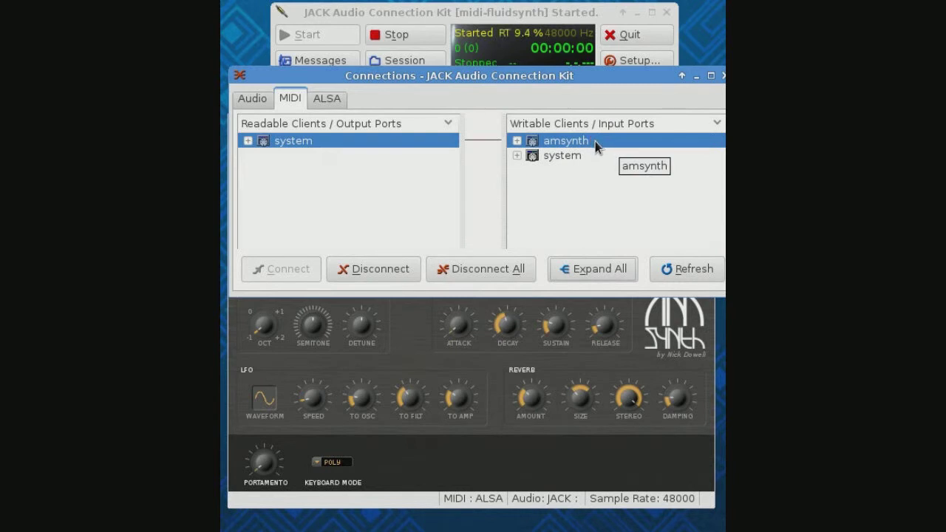
mouse_move(597, 150)
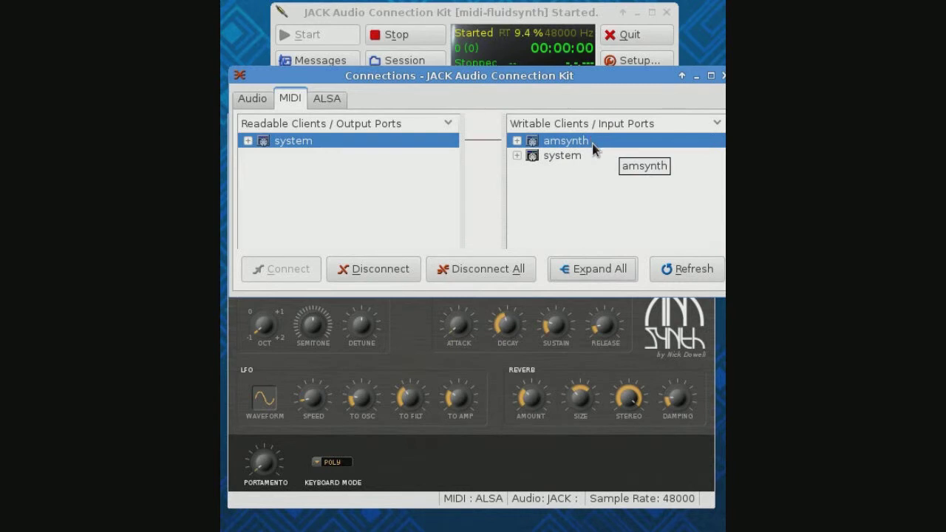
mouse_move(300, 236)
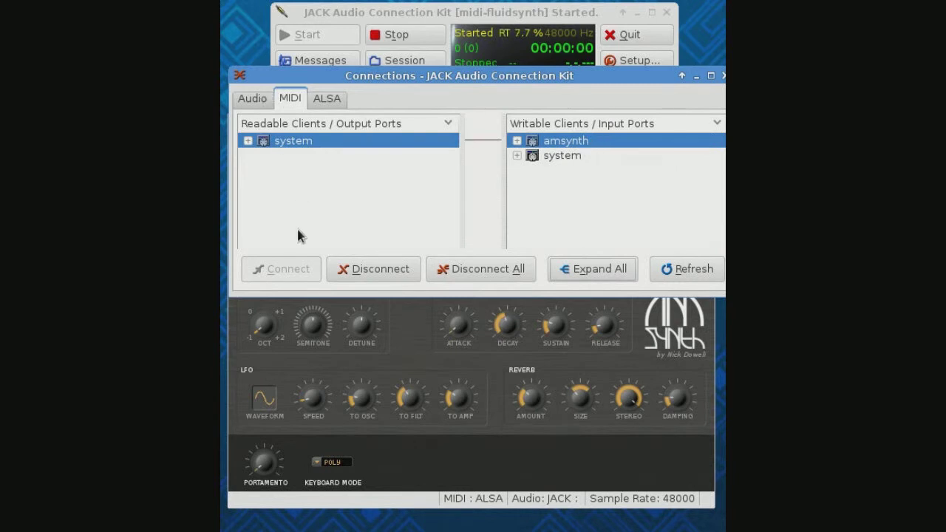
mouse_move(483, 81)
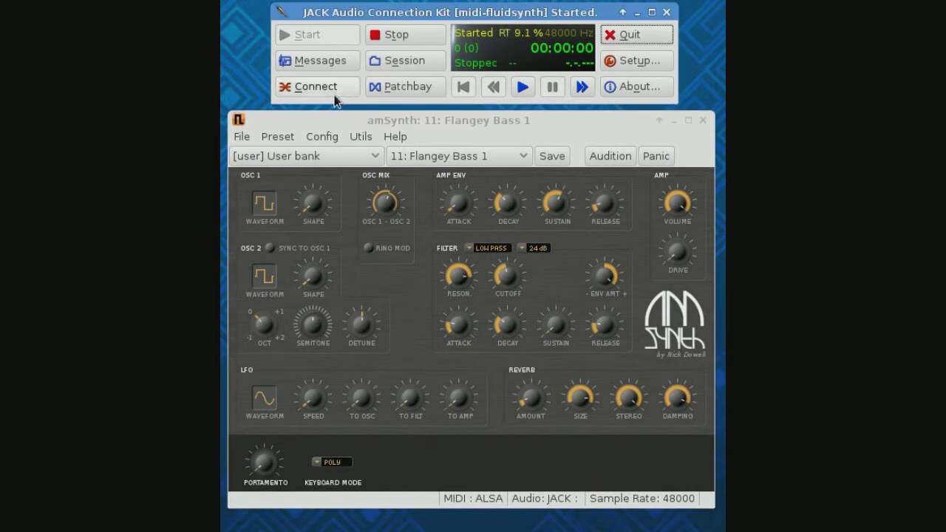
- Reopen the QjackCtl Connections window to review the JACK MIDI connections
left_click(316, 86)
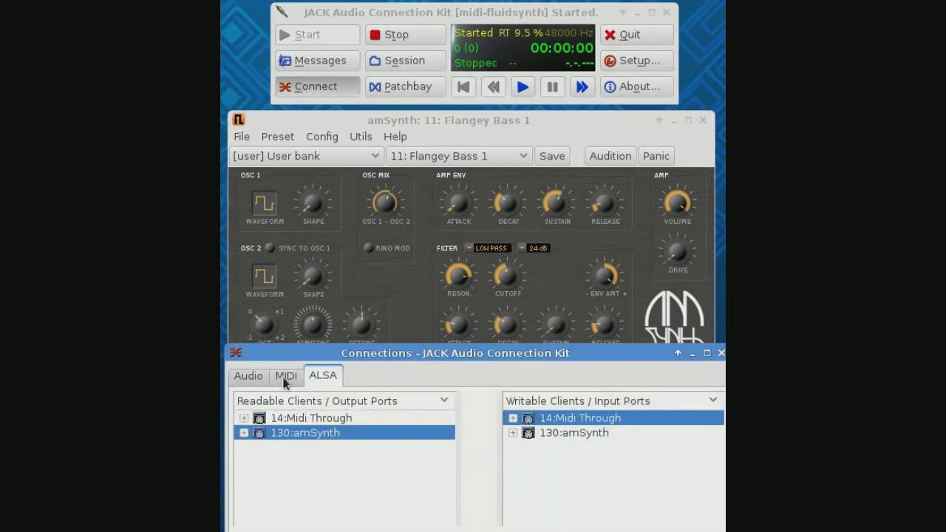
left_click(248, 375)
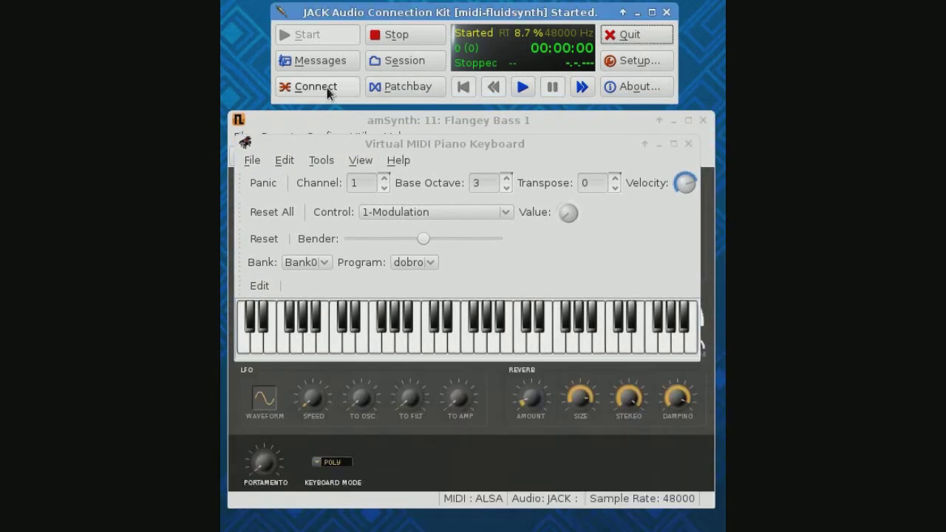
- Review the ALSA and MIDI connection lists and select the VMPK Output port
left_click(316, 86)
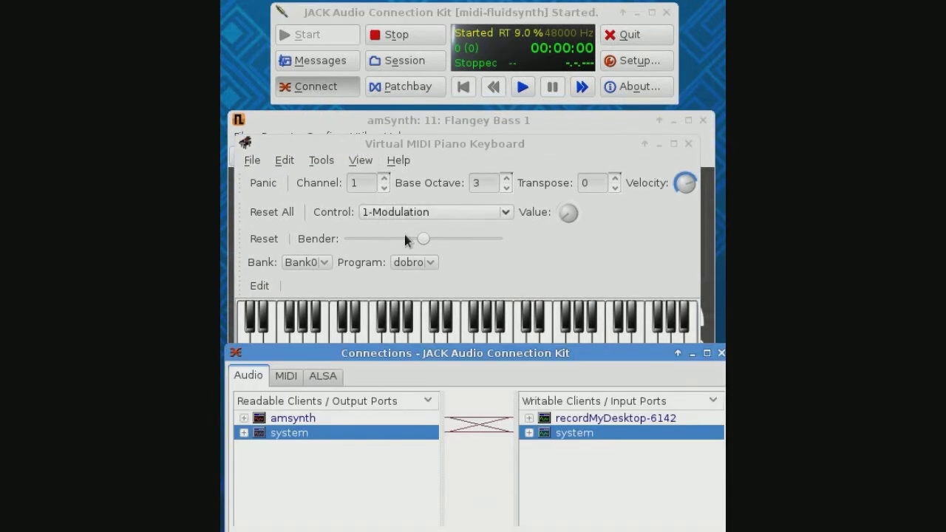
left_click(322, 375)
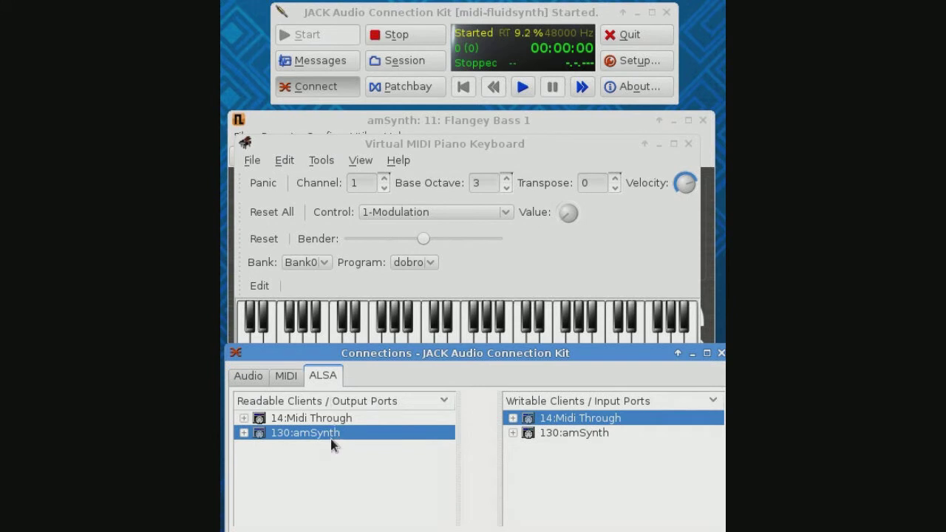
left_click(285, 375)
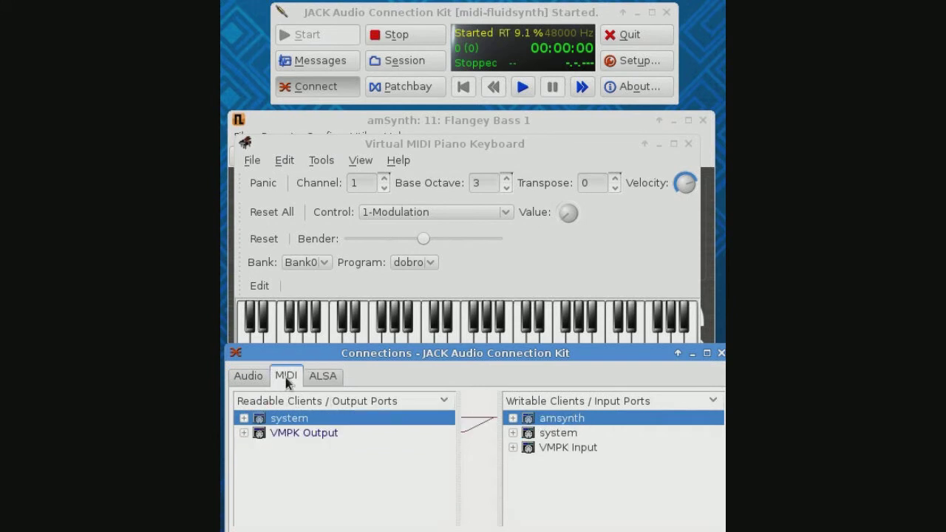
left_click(303, 433)
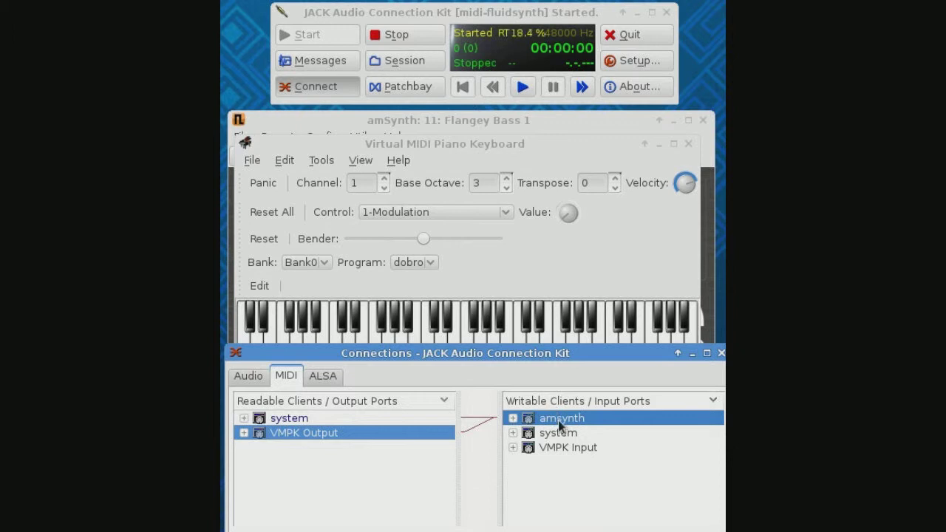
mouse_move(569, 435)
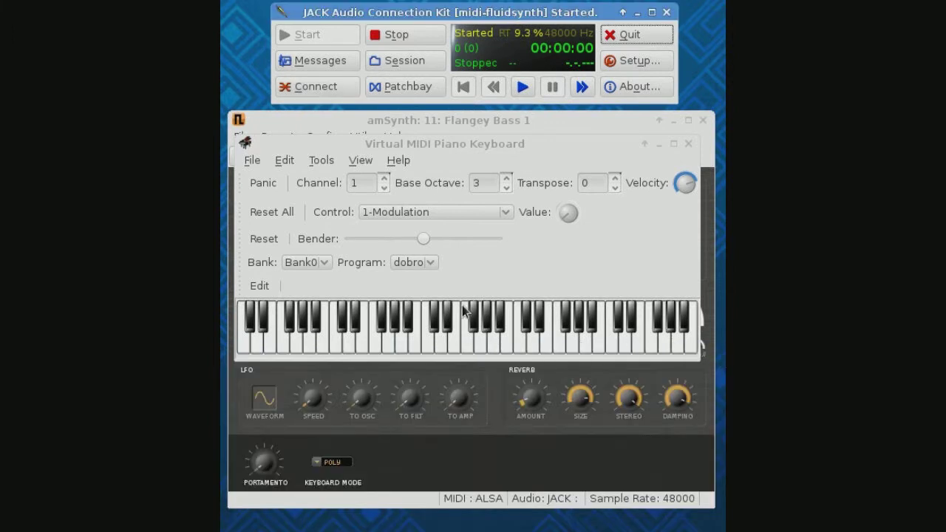
- Load the 10: Sexy Boy preset in amSynth
left_click(417, 347)
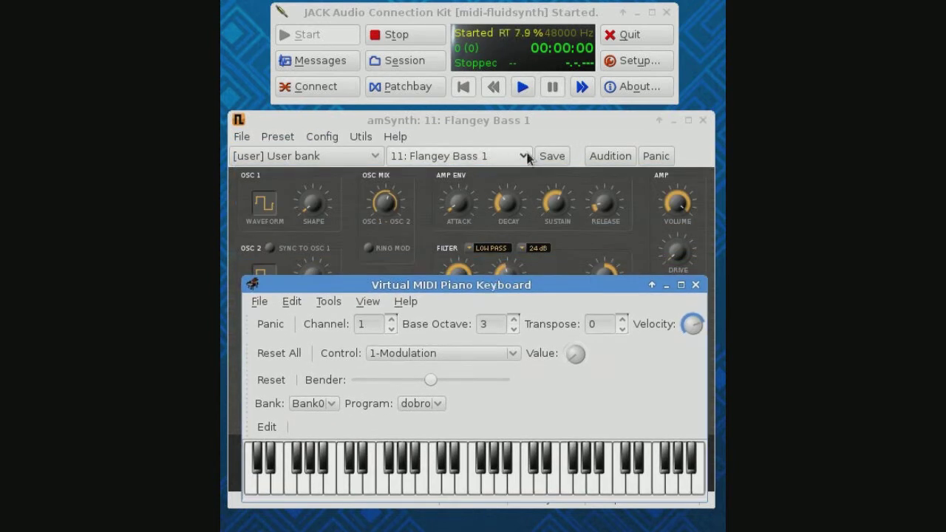
left_click(527, 155)
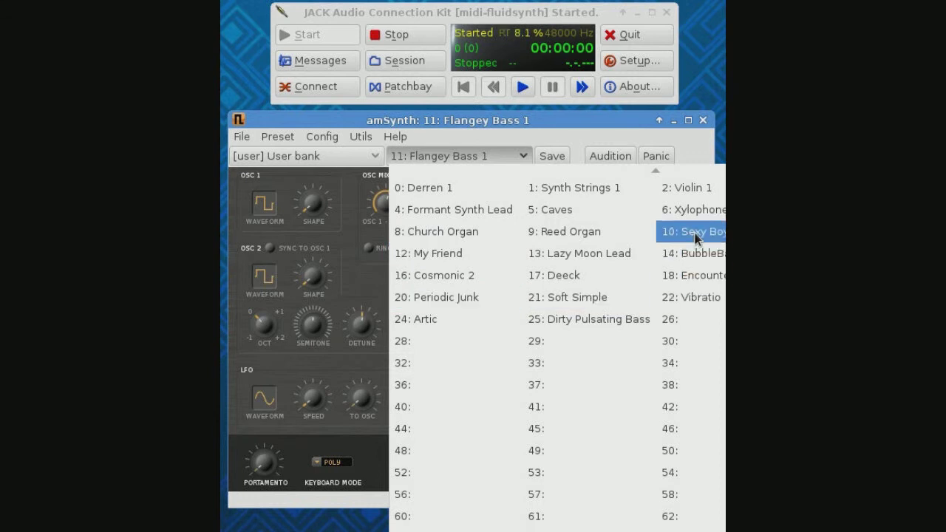
left_click(687, 231)
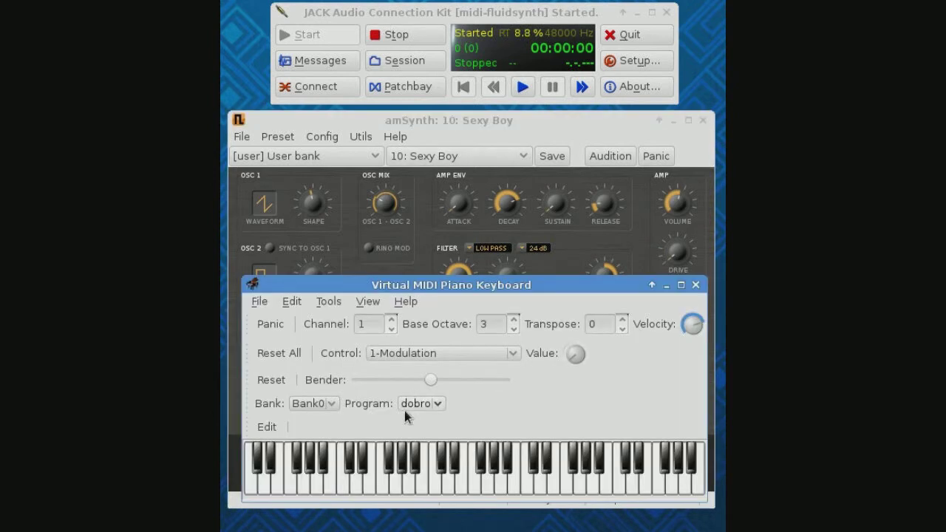
- Position the Virtual MIDI Piano Keyboard window over amSynth's lower panel
left_click(432, 473)
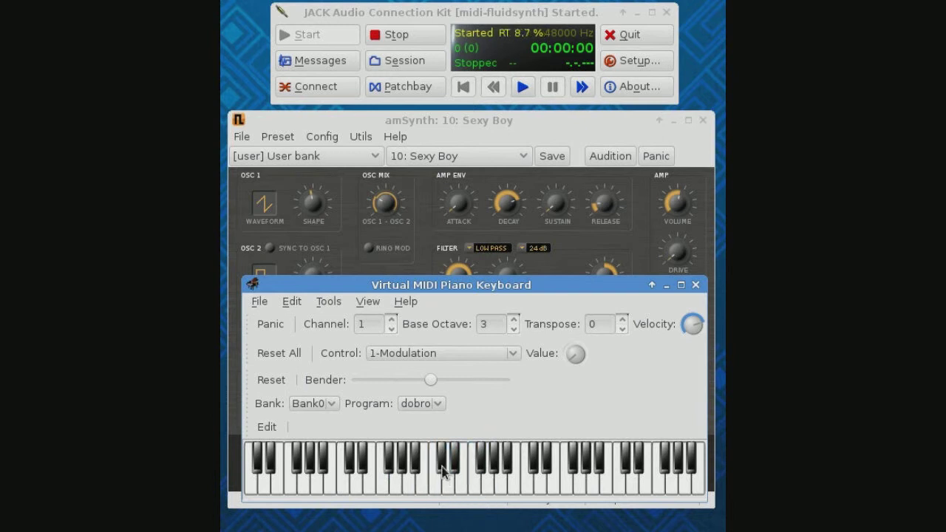
left_click_drag(451, 284, 441, 374)
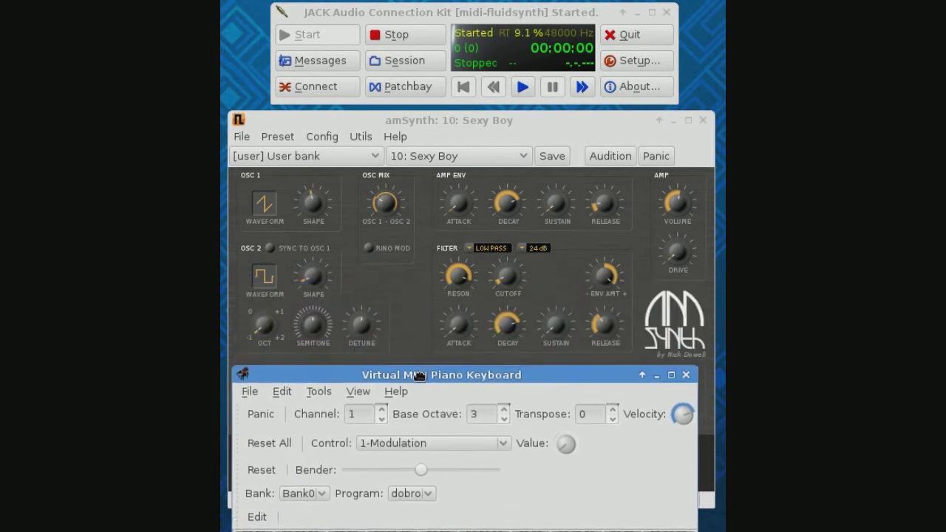
left_click_drag(441, 374, 443, 393)
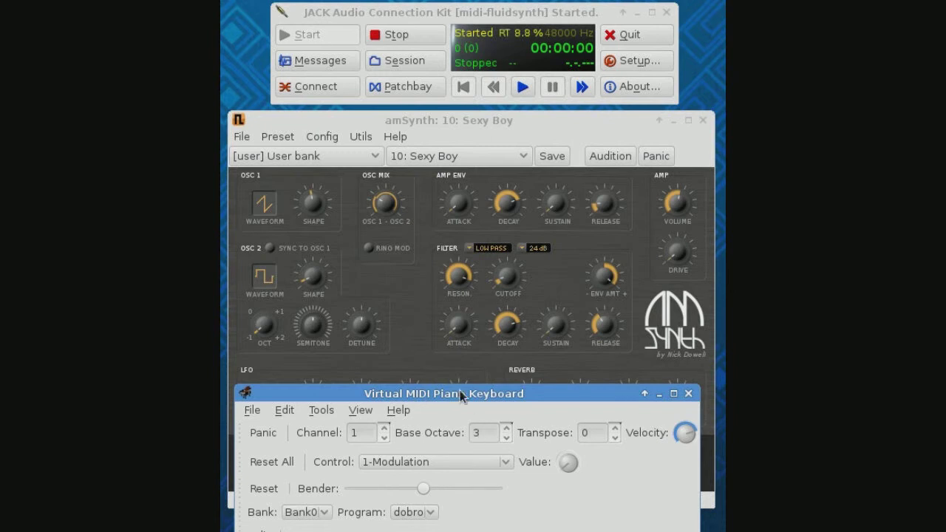
left_click_drag(443, 393, 452, 312)
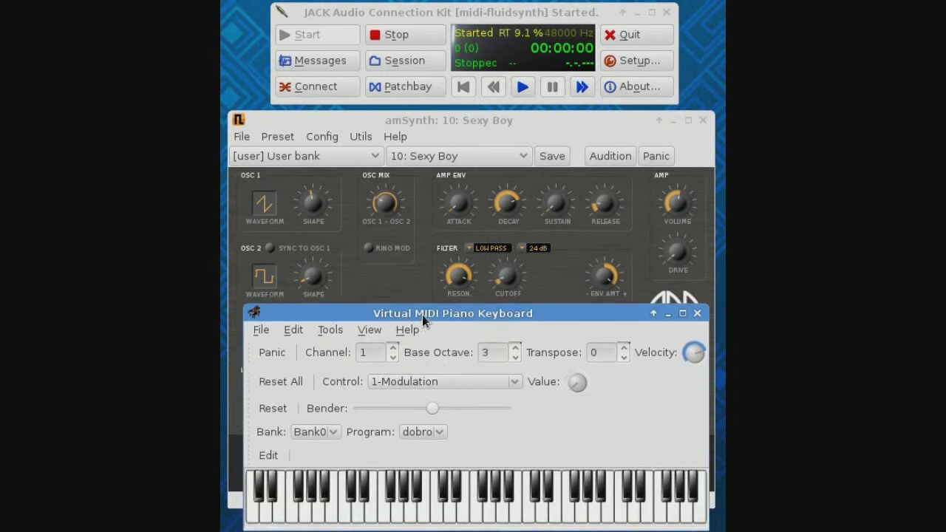
mouse_move(344, 339)
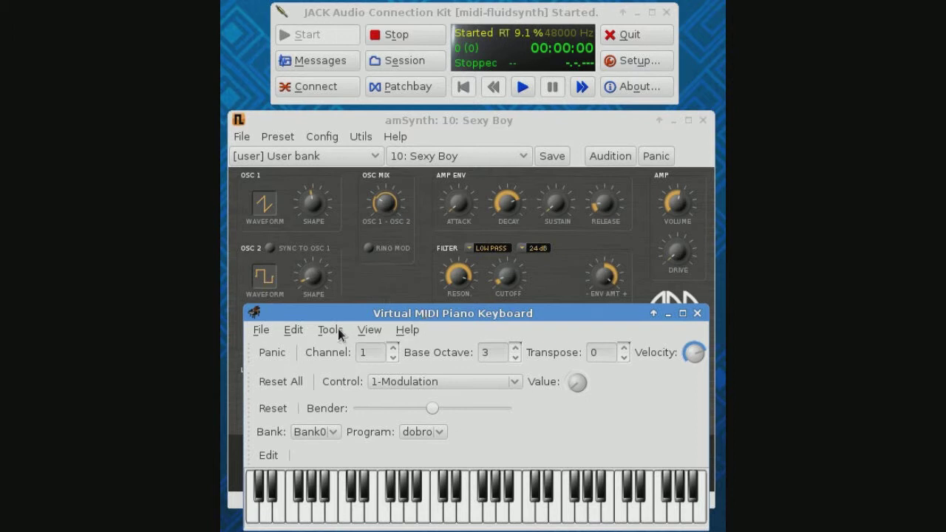
mouse_move(293, 333)
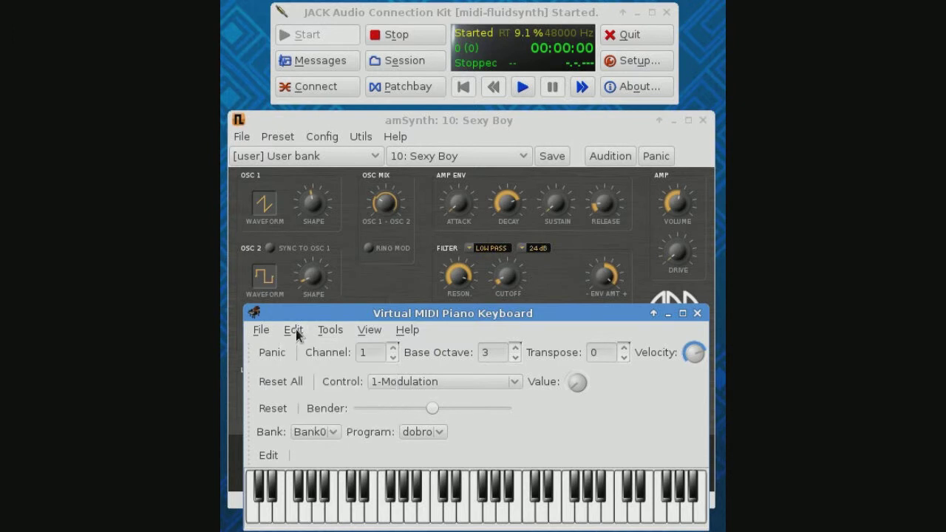
- Confirm VMPK's MIDI output connection is amsynth:midi_in and close the setup
left_click(292, 330)
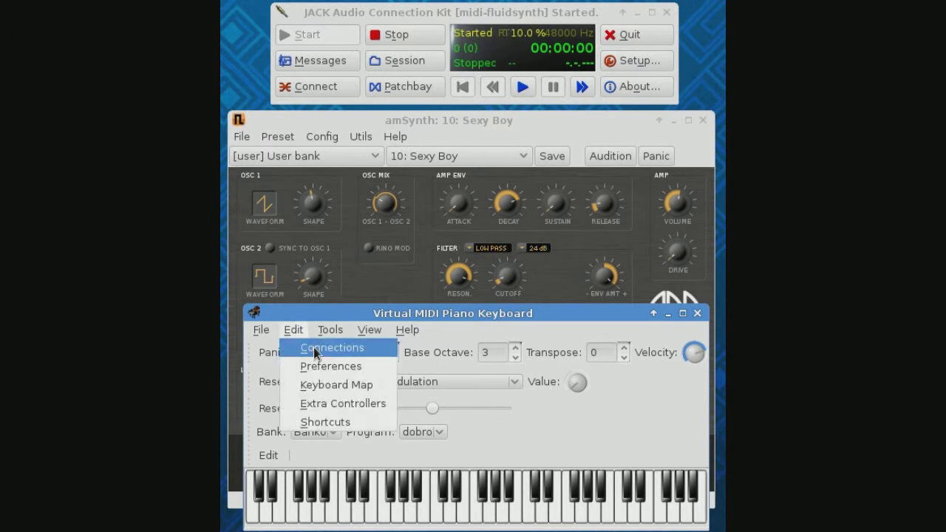
left_click(332, 347)
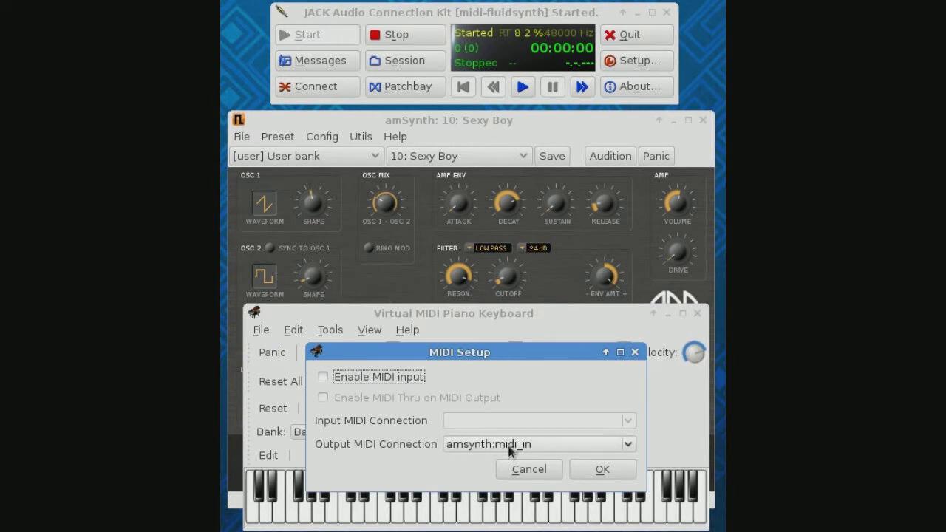
left_click(602, 469)
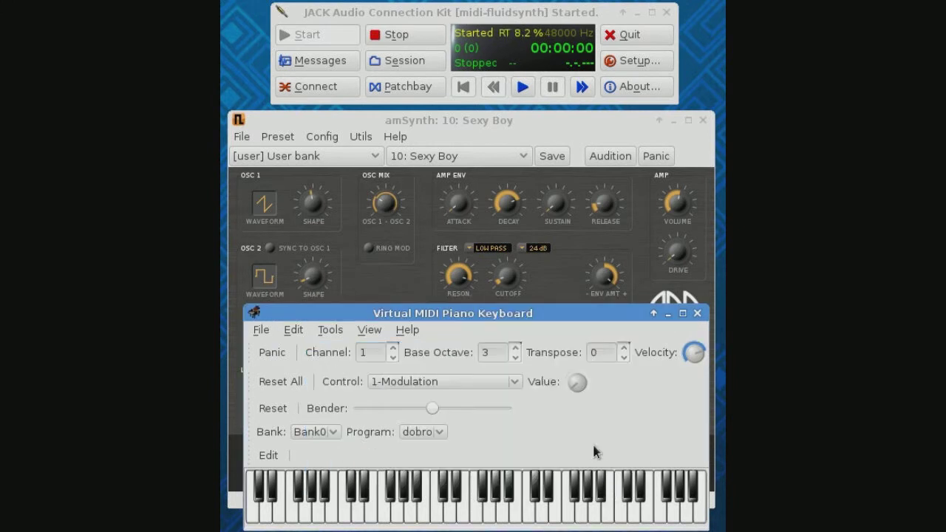
left_click(316, 86)
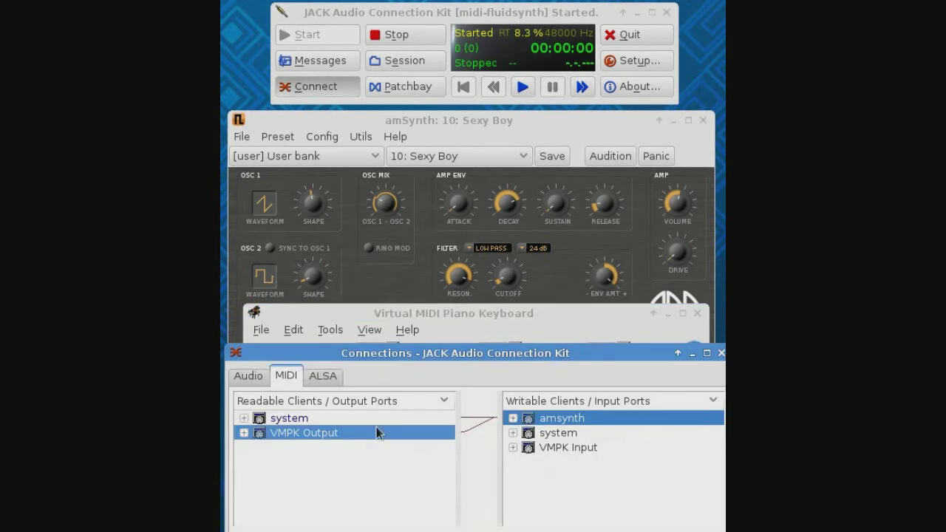
mouse_move(330, 437)
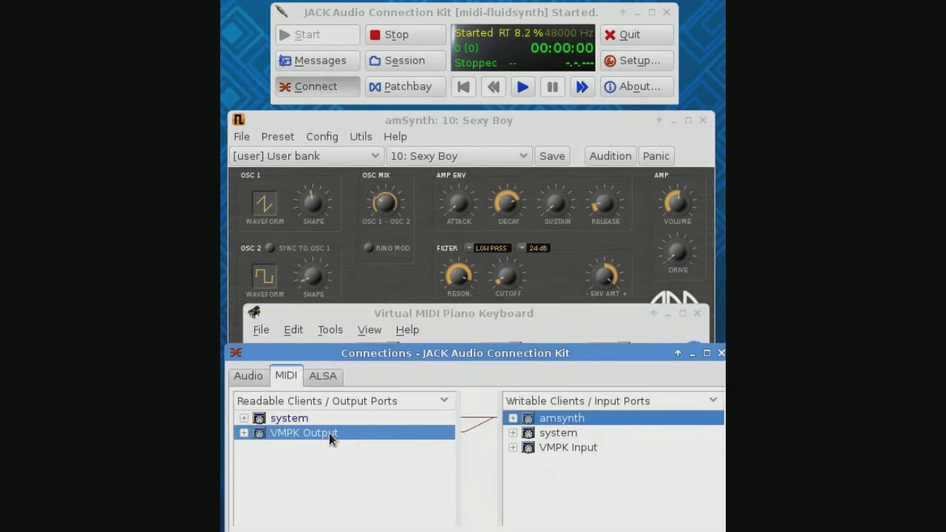
mouse_move(353, 409)
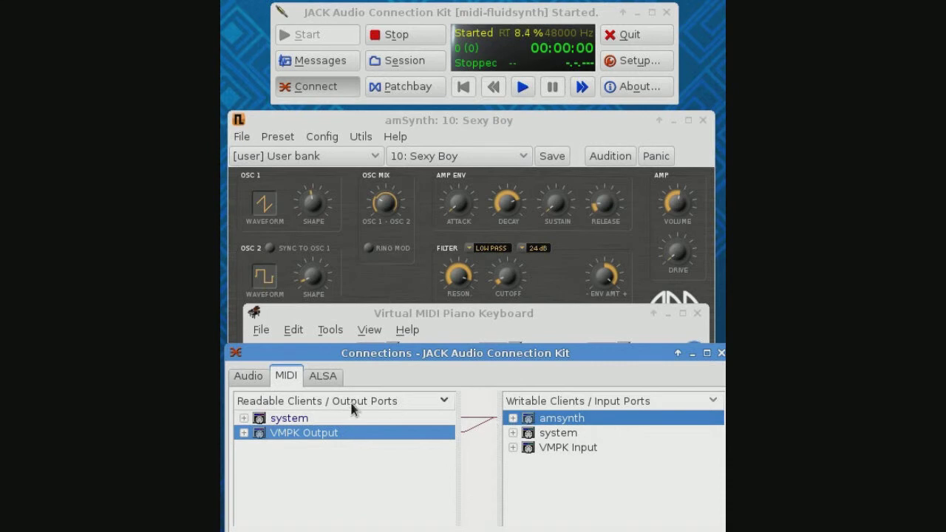
mouse_move(588, 391)
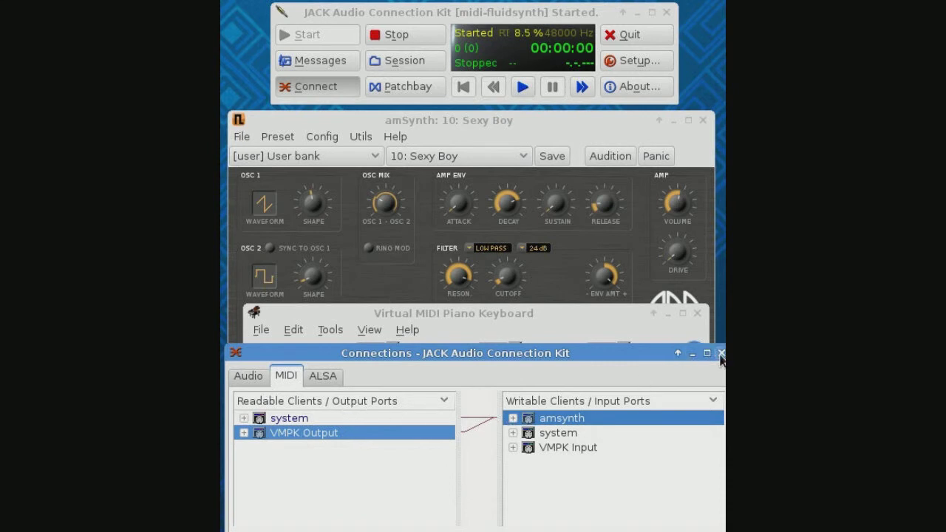
left_click(722, 352)
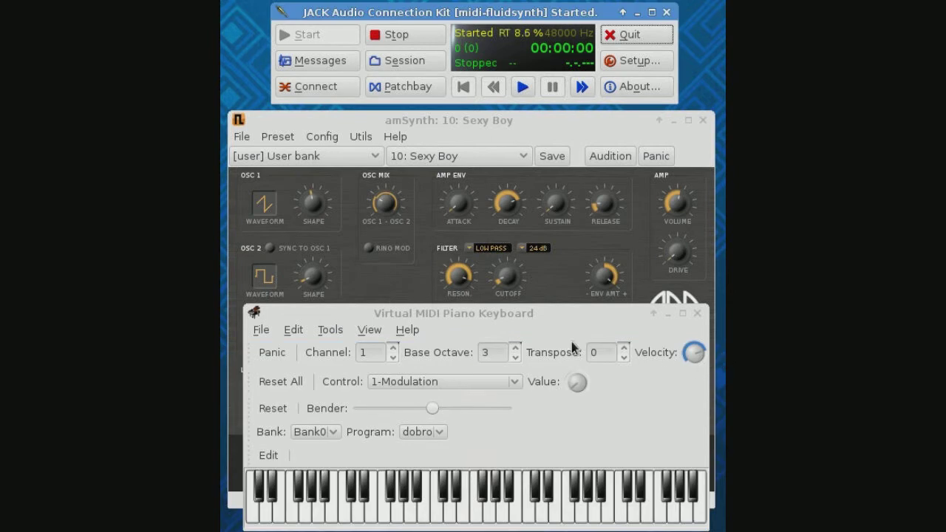